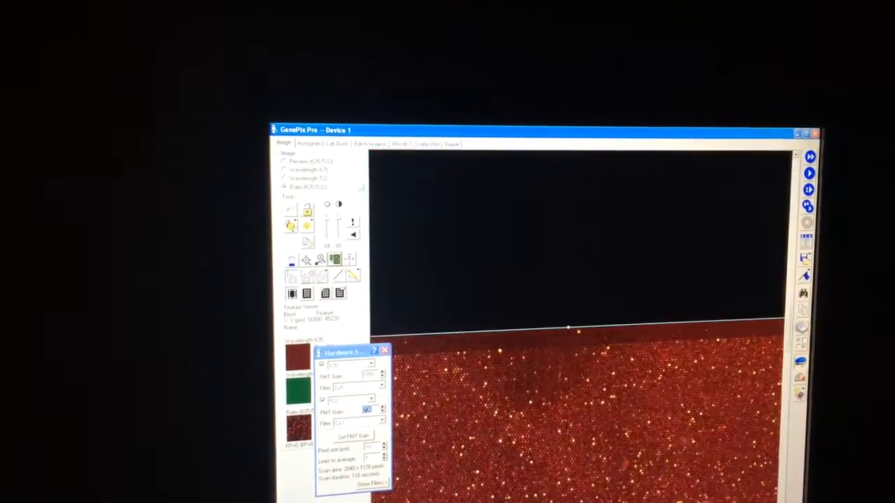
Step: Start a new scan and discard the existing images, leaving an empty scan region outlined on the slide
{"action": "left_click", "coordinate": [307, 143]}
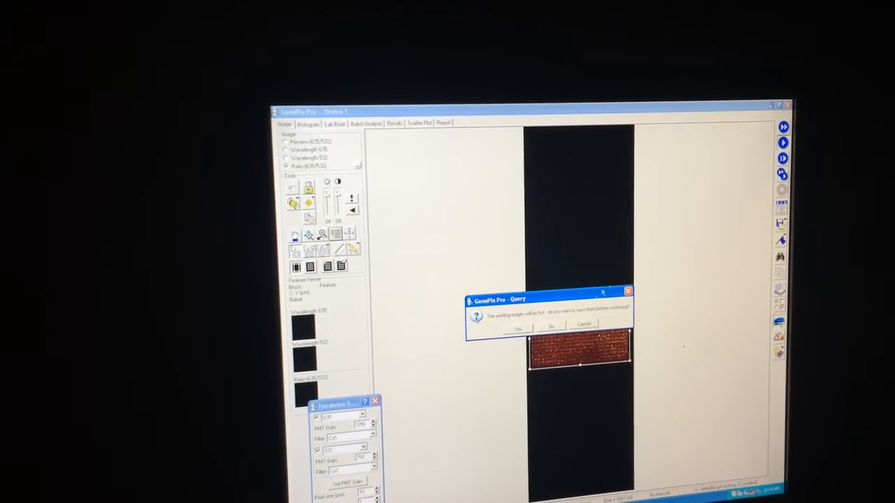
{"action": "left_click", "coordinate": [551, 327]}
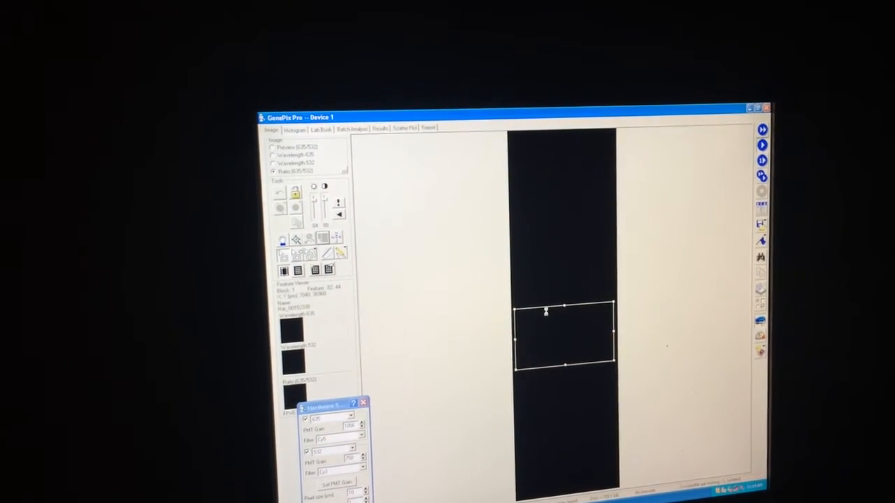